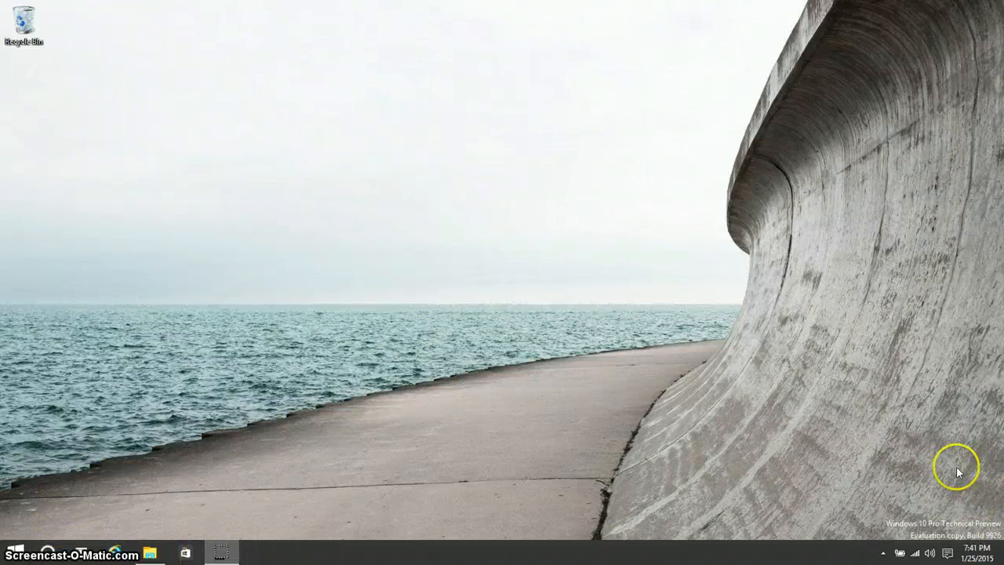
pyautogui.moveTo(518, 423)
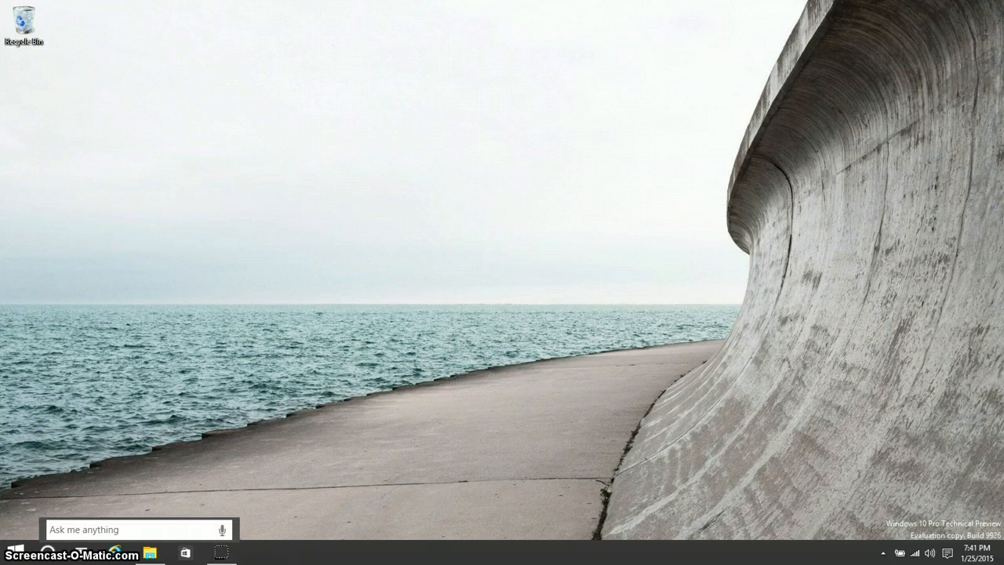
# Bring up Start, try the full-screen view, and browse the alphabetical all-apps list
pyautogui.click(10, 552)
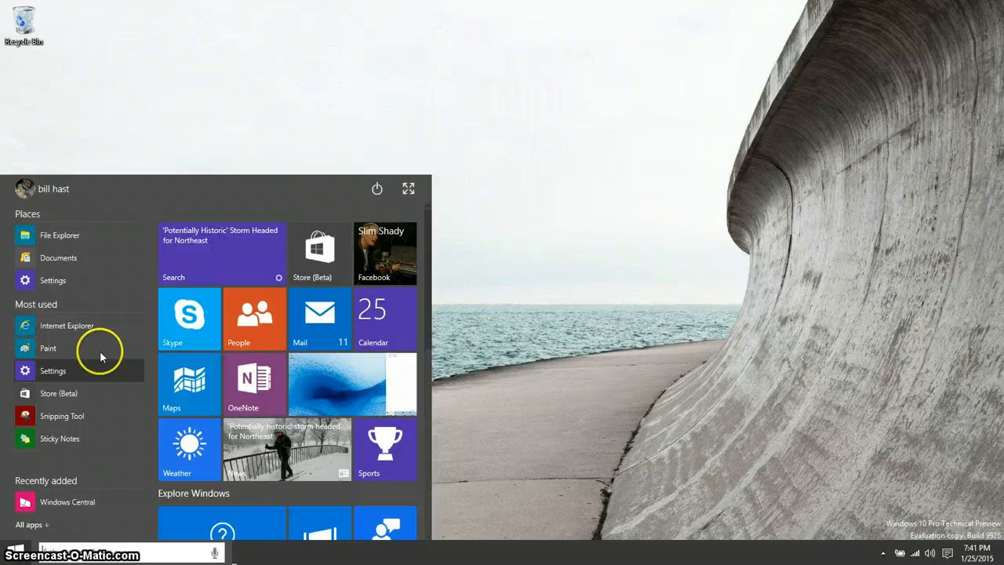
pyautogui.moveTo(189, 449)
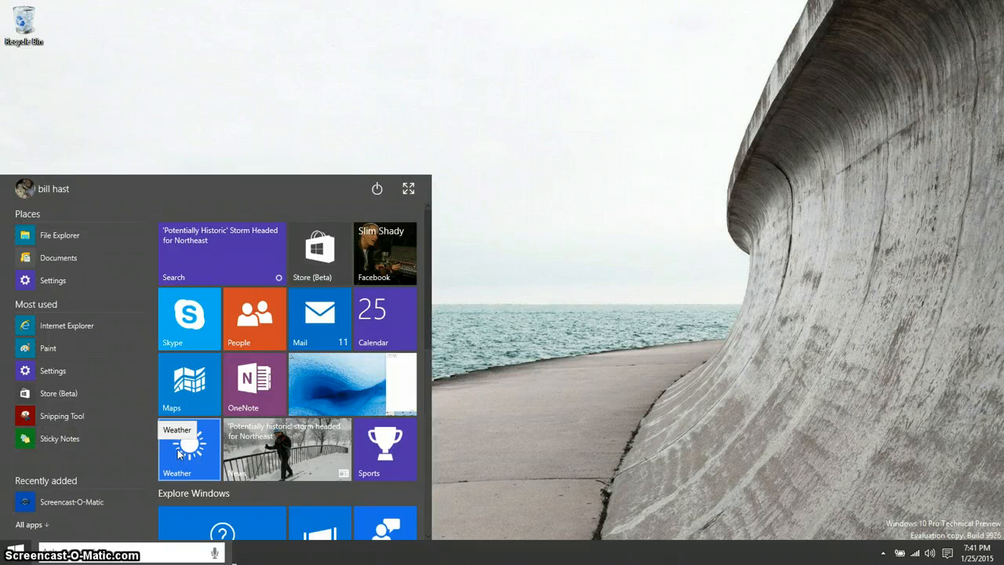
pyautogui.click(408, 188)
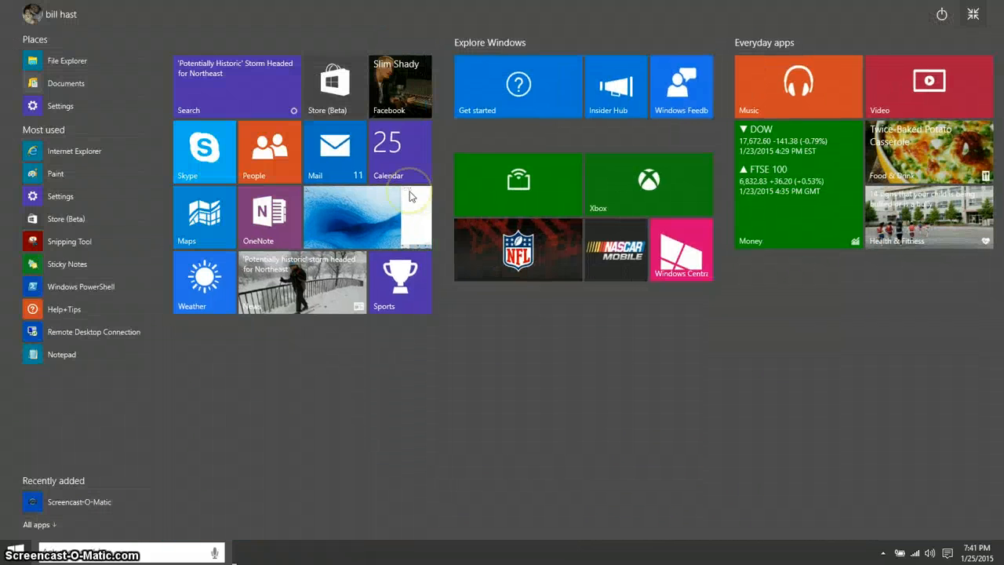
pyautogui.moveTo(973, 14)
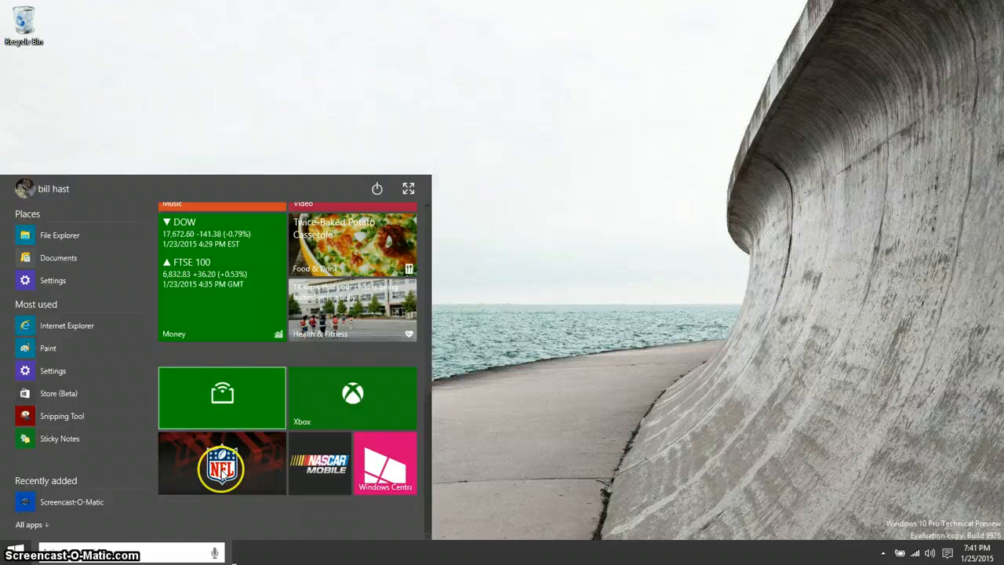
pyautogui.click(32, 524)
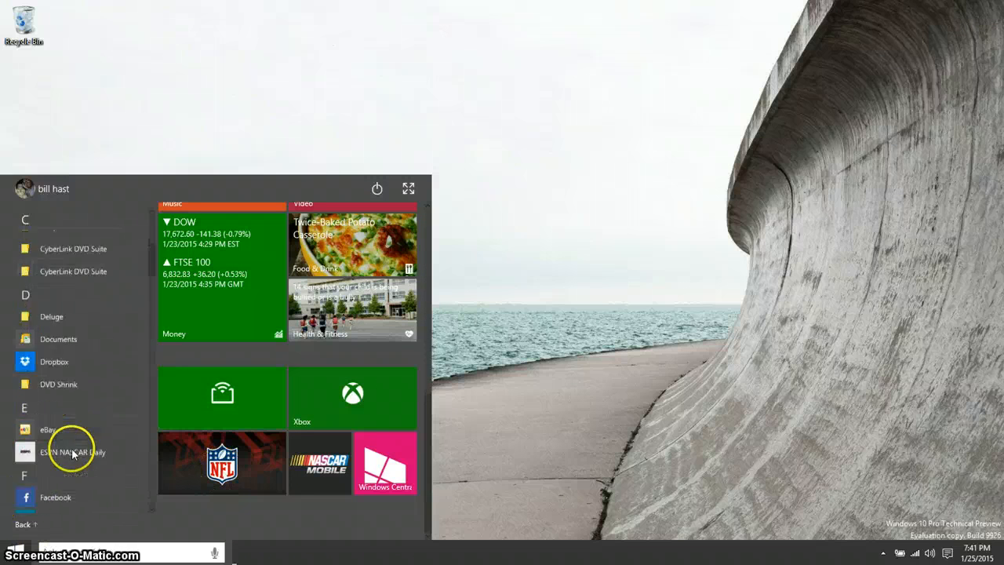
pyautogui.scroll(-3)
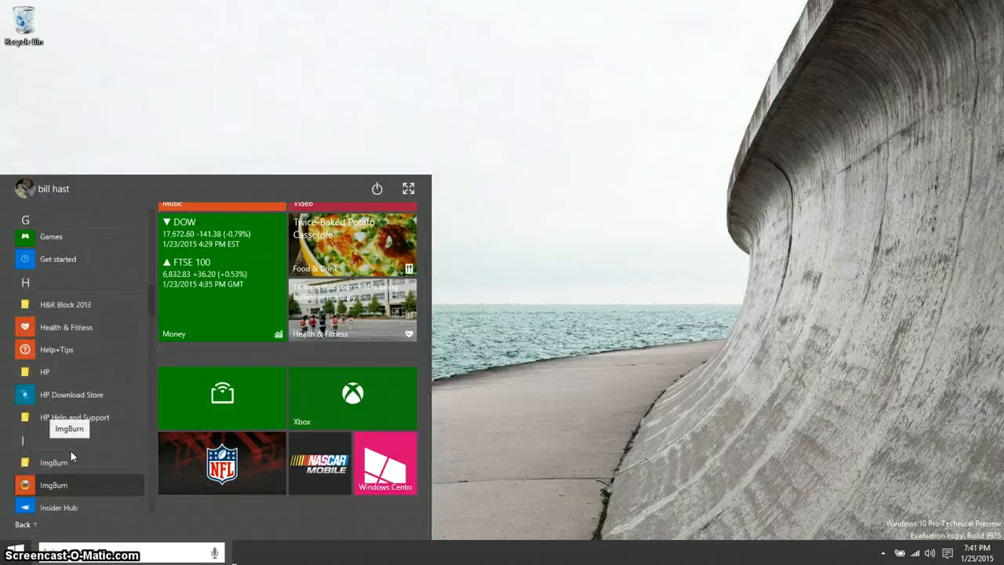
pyautogui.scroll(3)
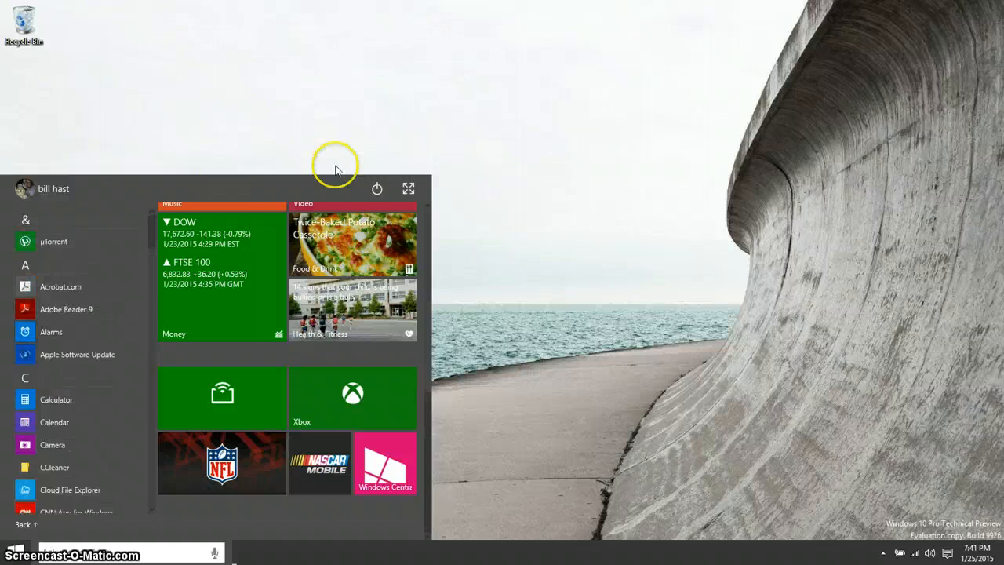
# Launch Settings, snap it to the left half beside File Explorer, then maximize it
pyautogui.click(408, 188)
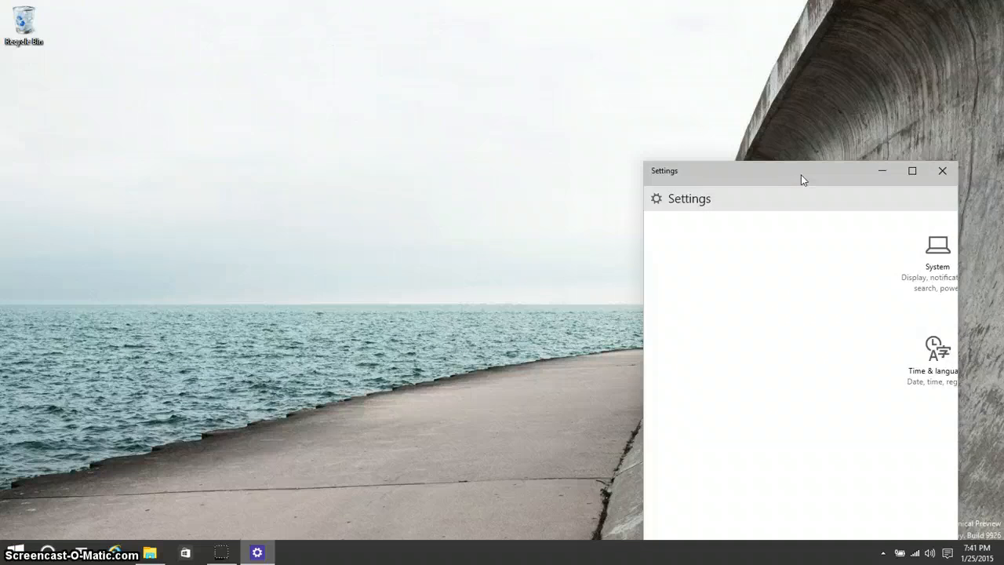
pyautogui.click(912, 171)
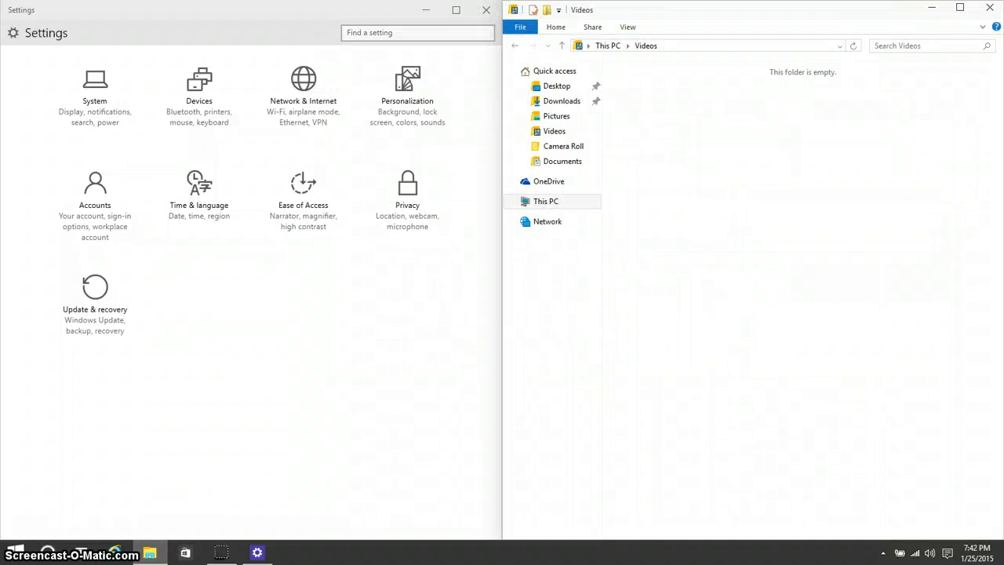
pyautogui.moveTo(309, 10)
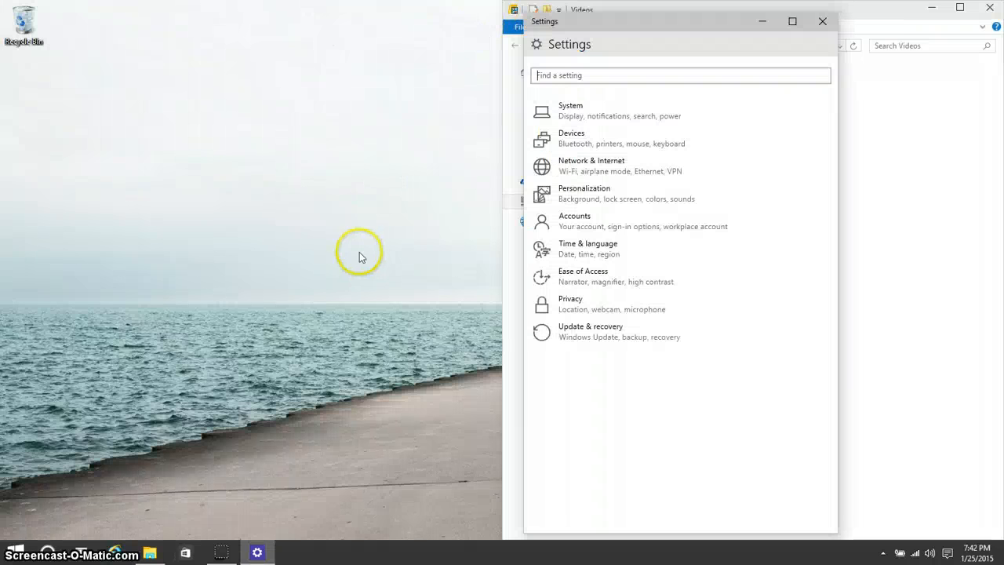
pyautogui.click(792, 22)
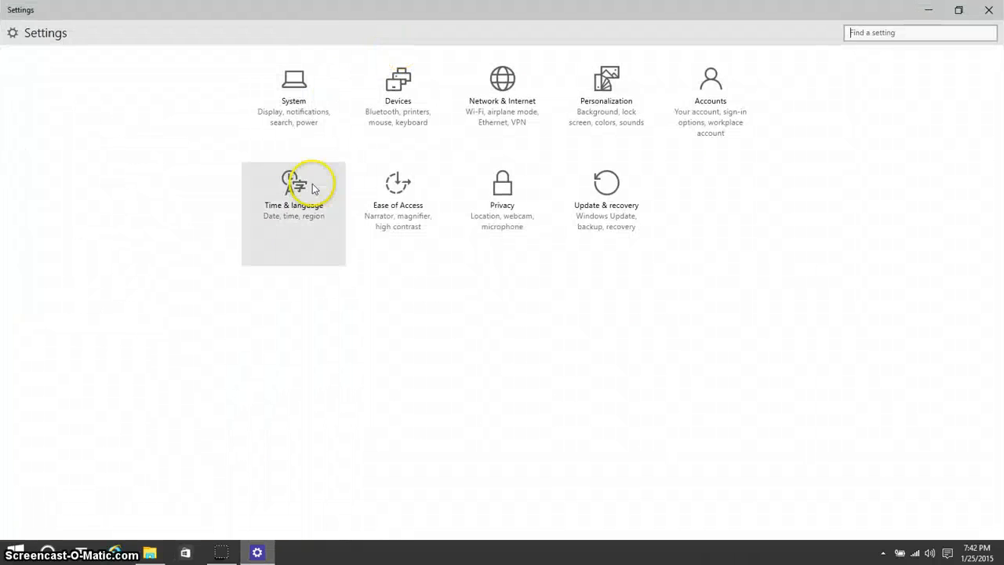
pyautogui.moveTo(297, 139)
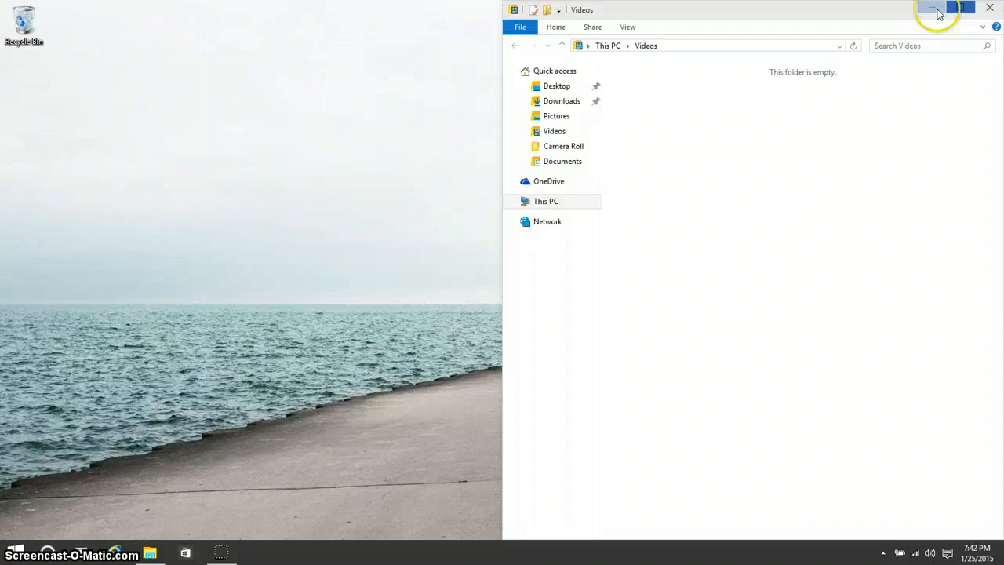
# Minimize the Videos folder, launch the Store from the taskbar, then close it
pyautogui.click(932, 6)
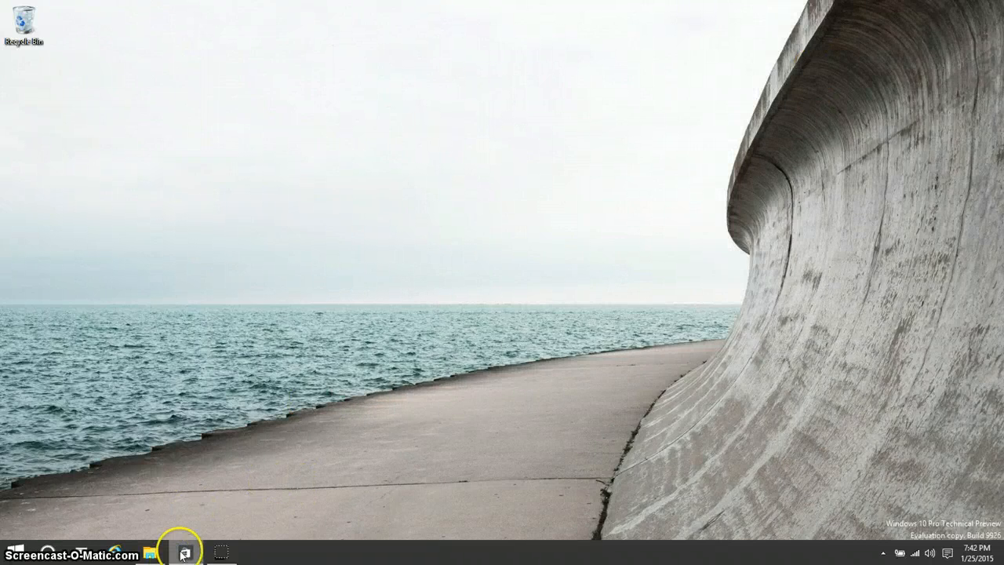
pyautogui.click(185, 552)
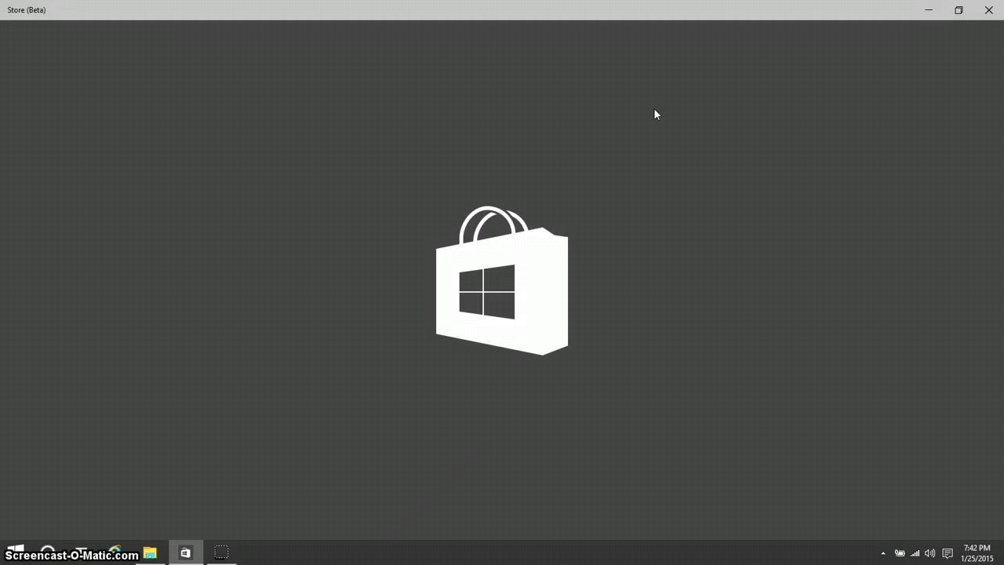
pyautogui.moveTo(649, 174)
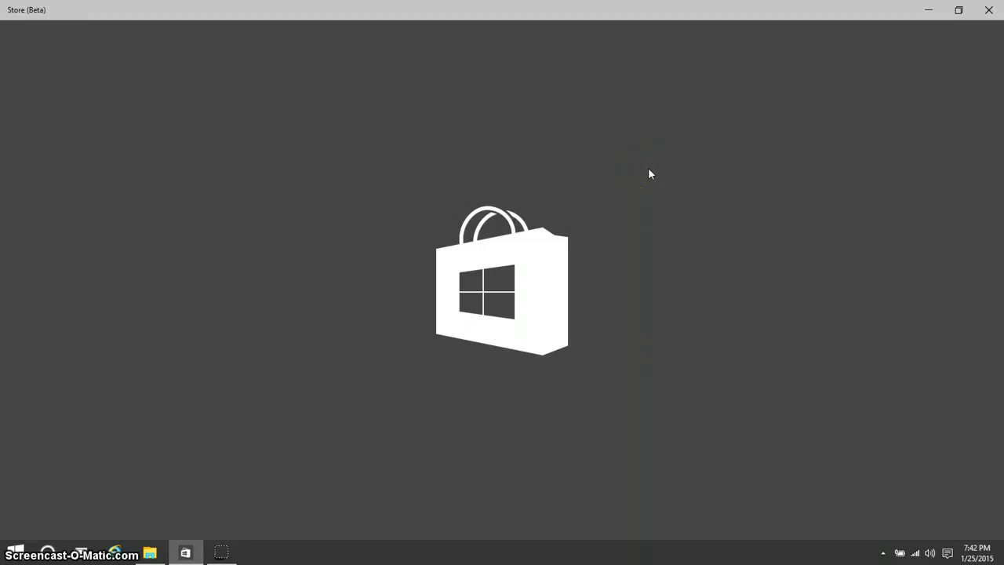
pyautogui.moveTo(171, 469)
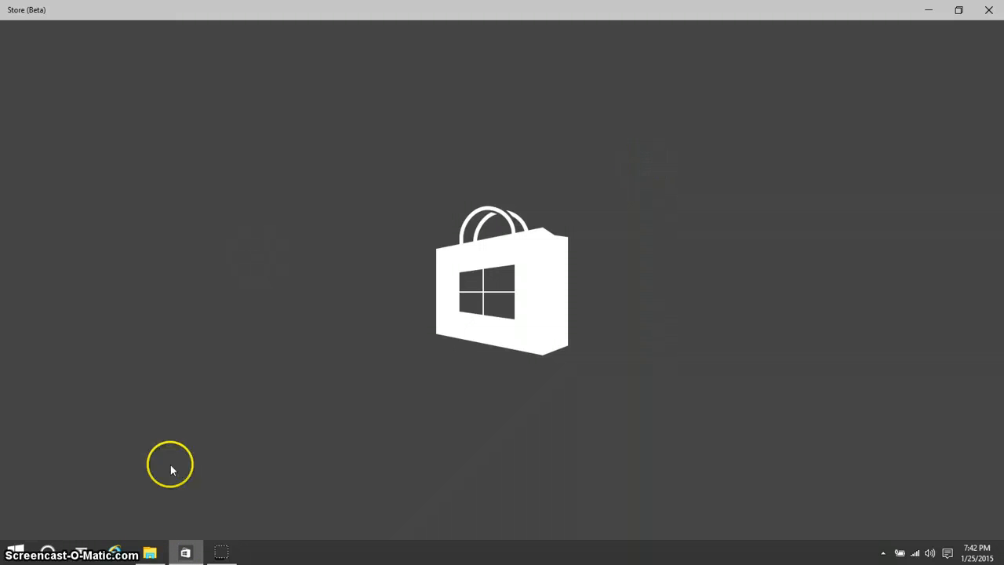
pyautogui.moveTo(279, 502)
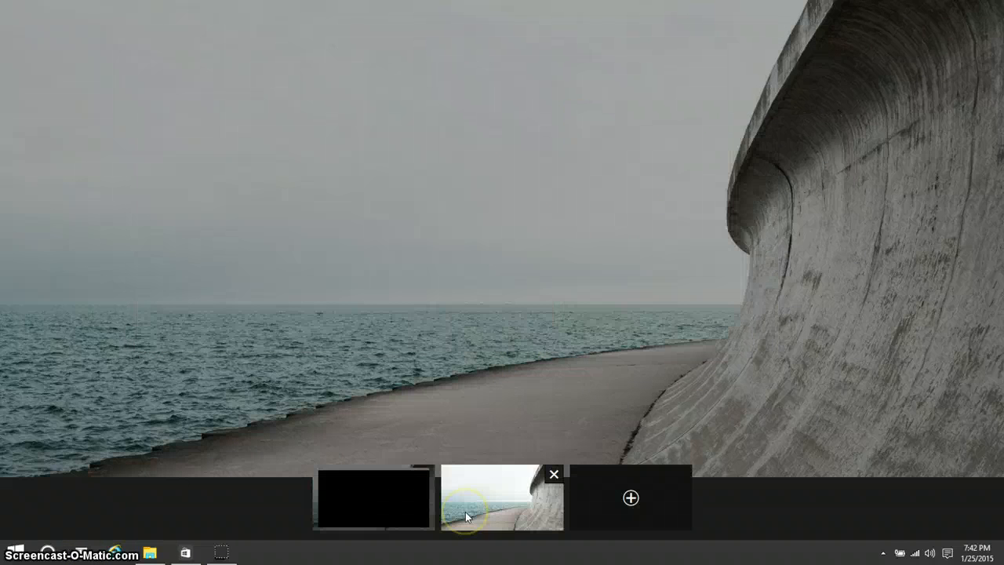
pyautogui.moveTo(631, 497)
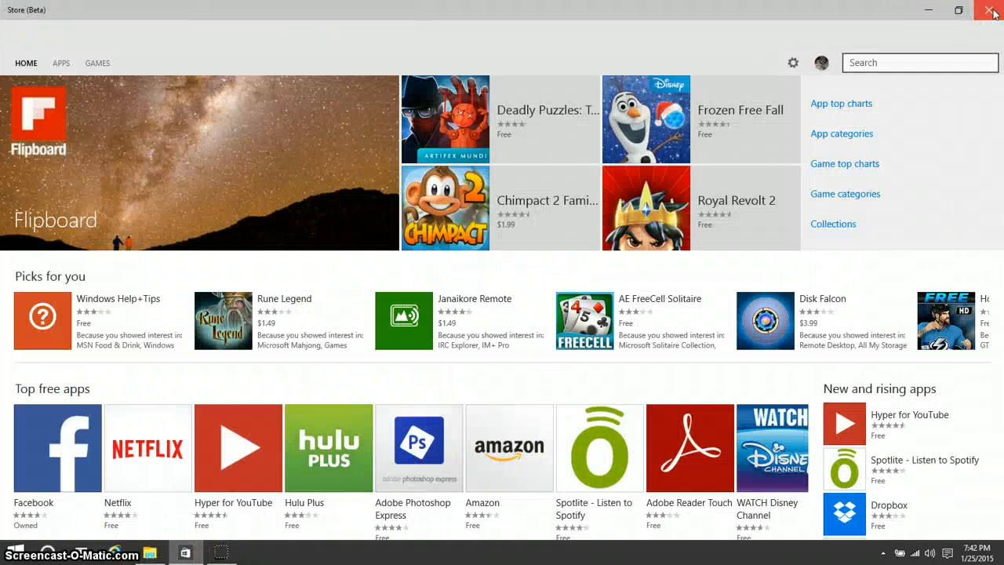
pyautogui.click(991, 11)
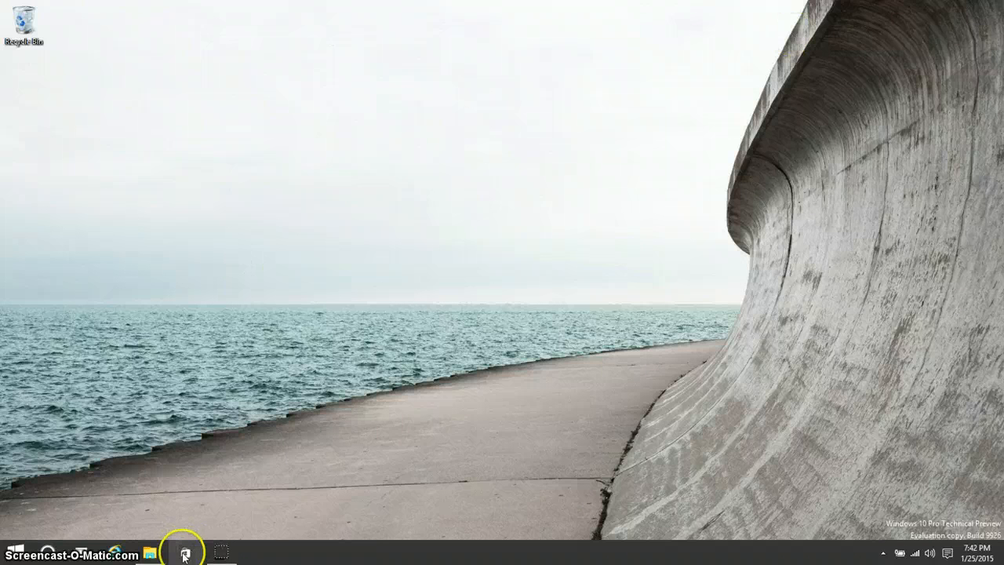
# Browse This PC, Local Disk (C:) and OneDrive in File Explorer, then close the window
pyautogui.click(185, 552)
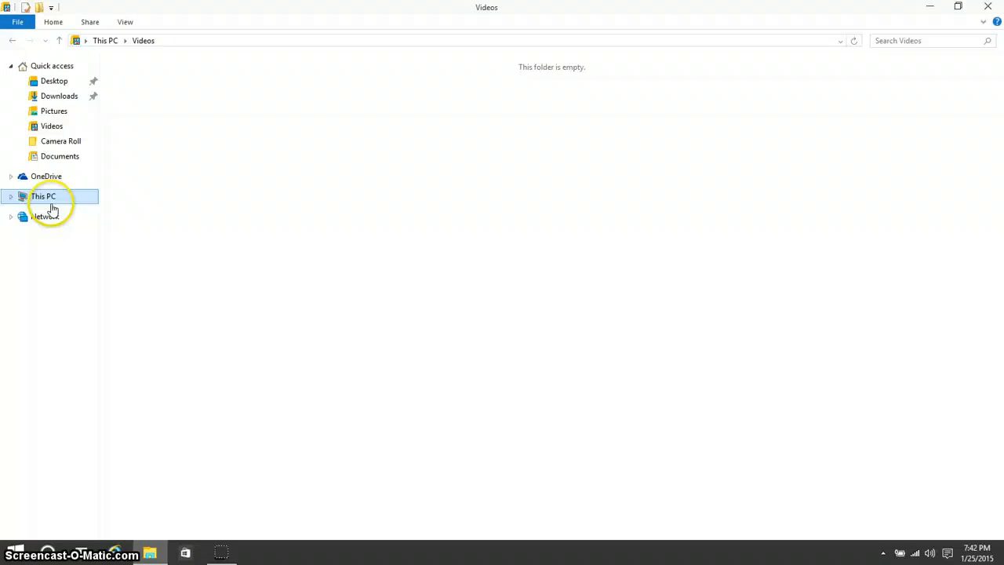
pyautogui.click(44, 196)
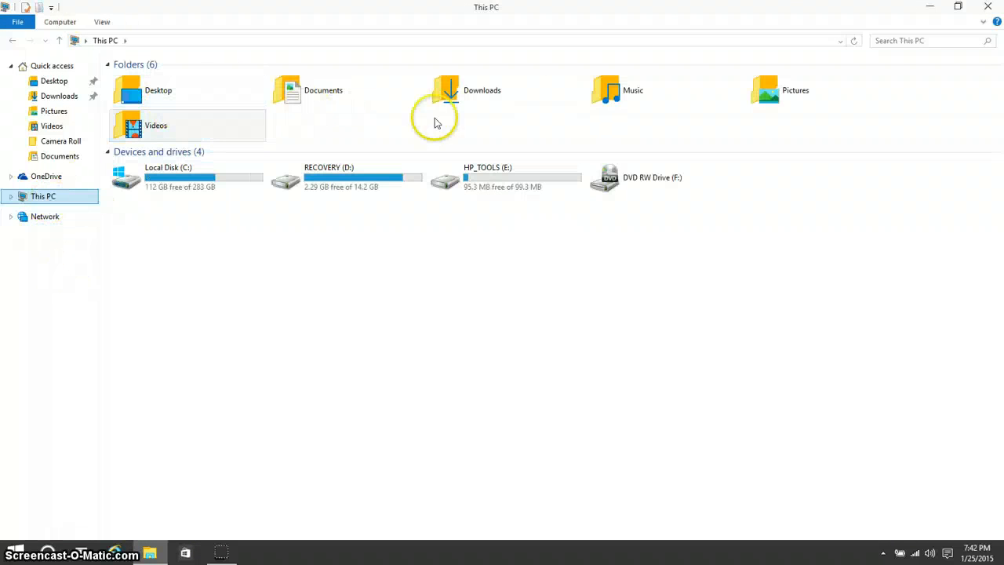
pyautogui.click(157, 176)
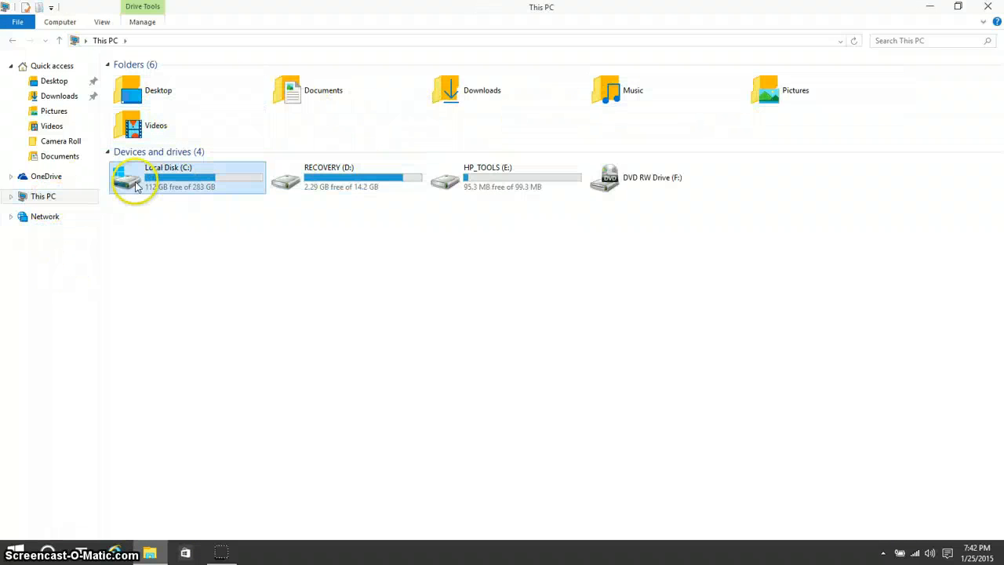
pyautogui.click(47, 176)
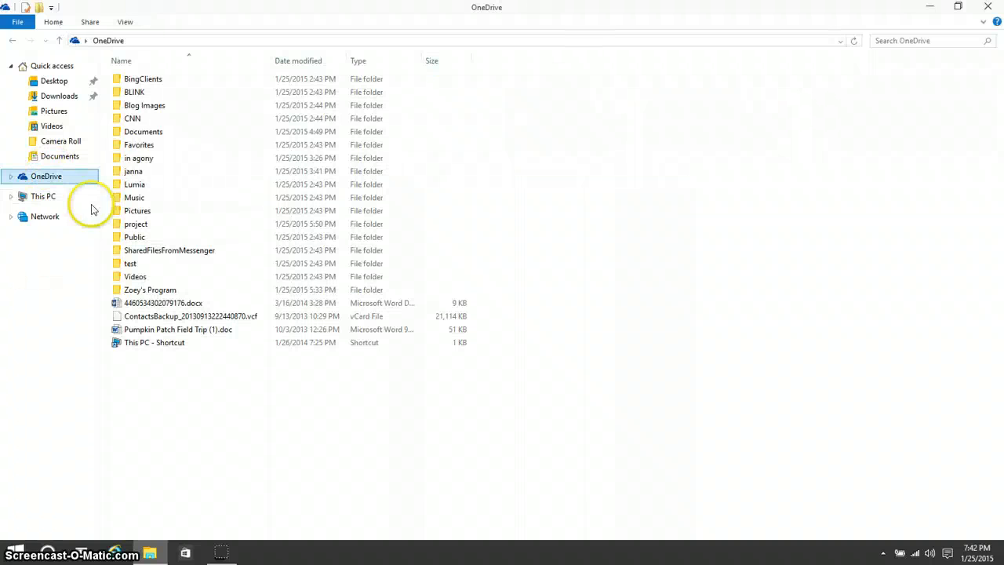
pyautogui.moveTo(304, 94)
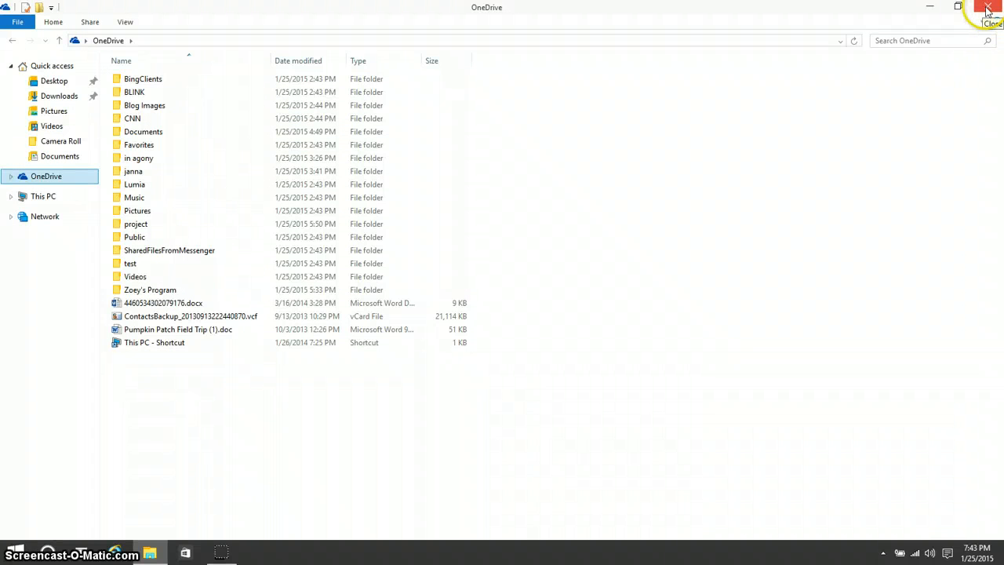
pyautogui.click(988, 10)
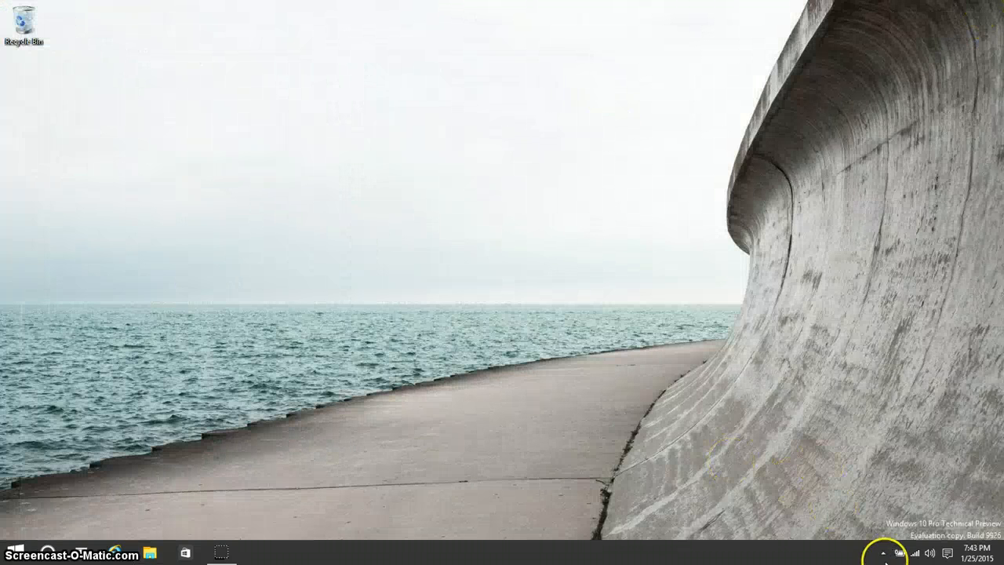
# Show the Action Center notifications panel from the system tray
pyautogui.click(948, 552)
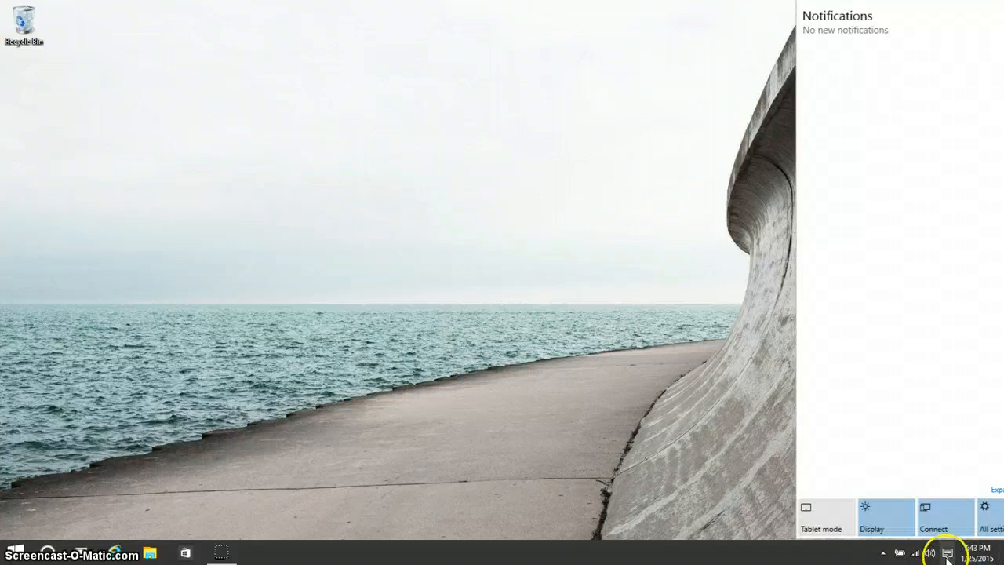
pyautogui.moveTo(487, 364)
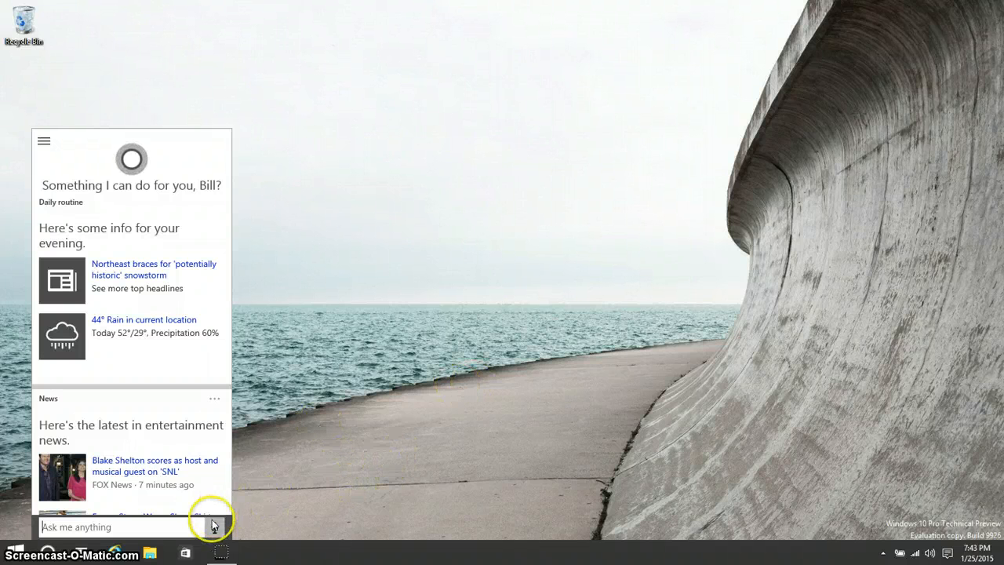
# Reopen Cortana, ask a spoken weather question for the forecast, then start a new request
pyautogui.click(213, 527)
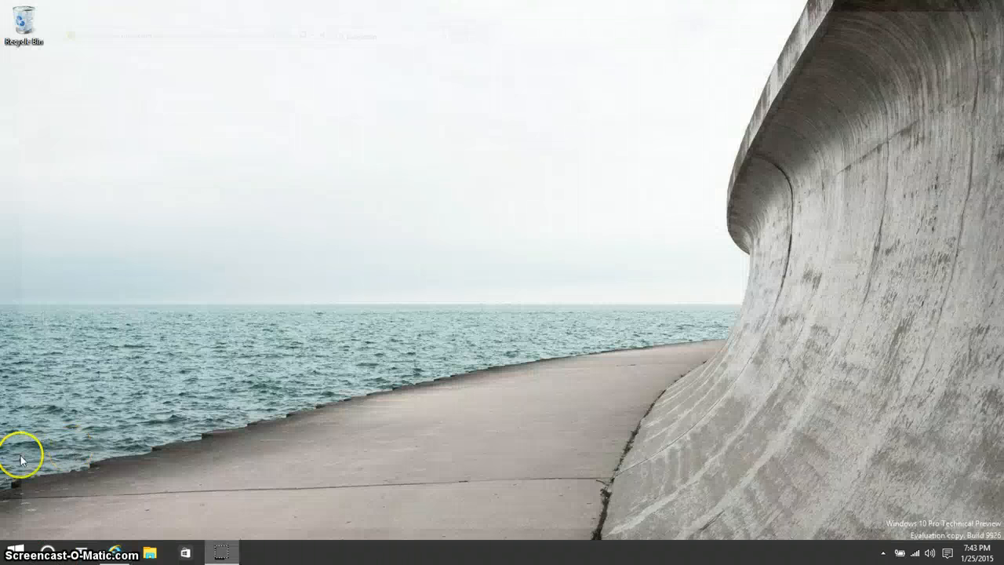
pyautogui.click(12, 552)
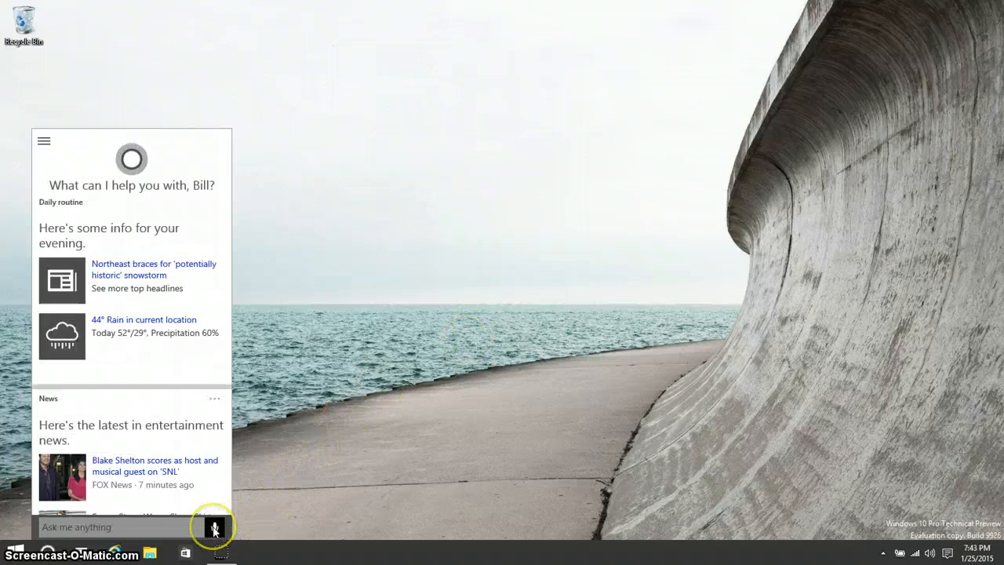
pyautogui.click(214, 527)
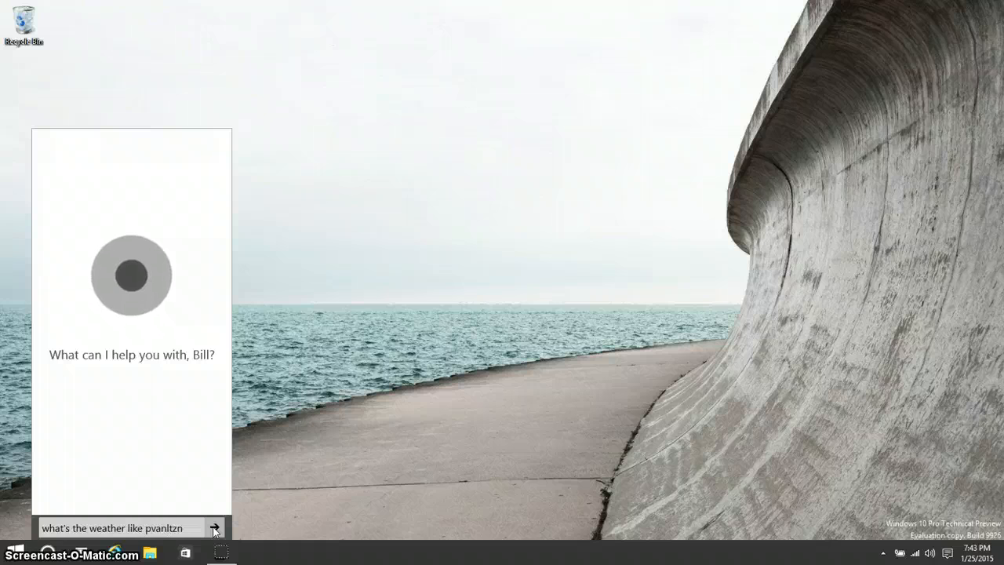
pyautogui.click(213, 527)
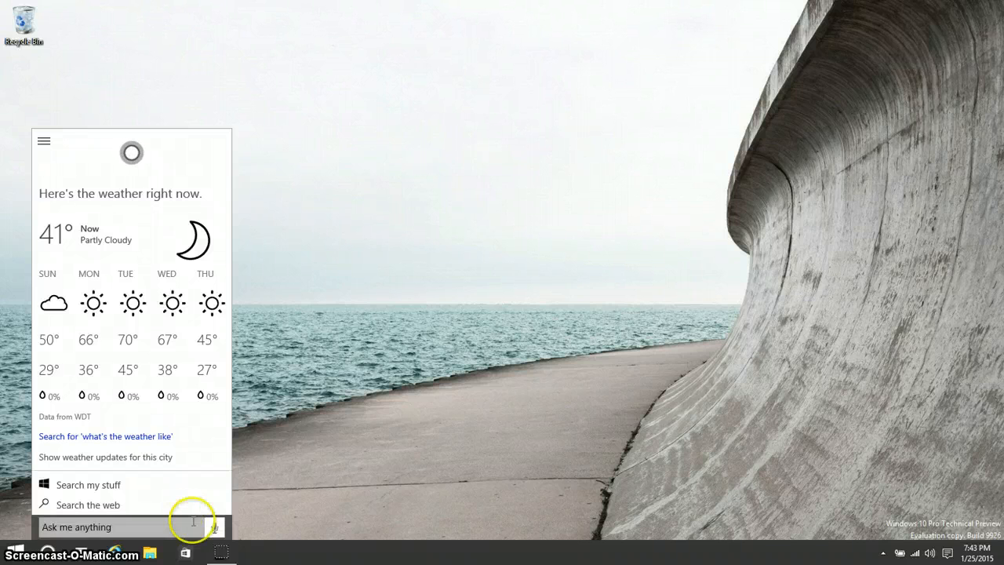
pyautogui.click(213, 527)
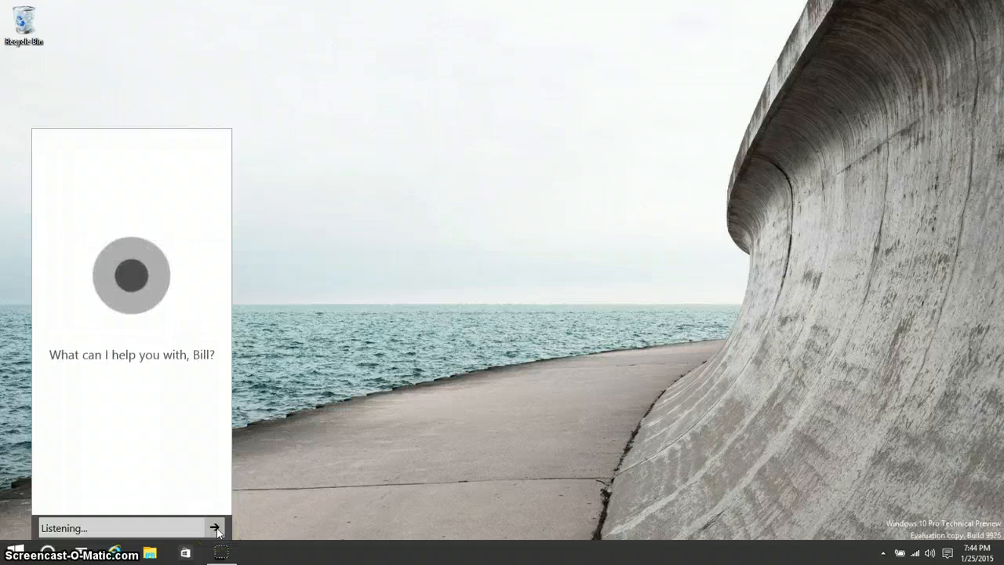
# Ask Cortana "remind me to watch the pooh" and confirm the reminder for today at 8:00 PM
pyautogui.write('remind me to watch the pooh')
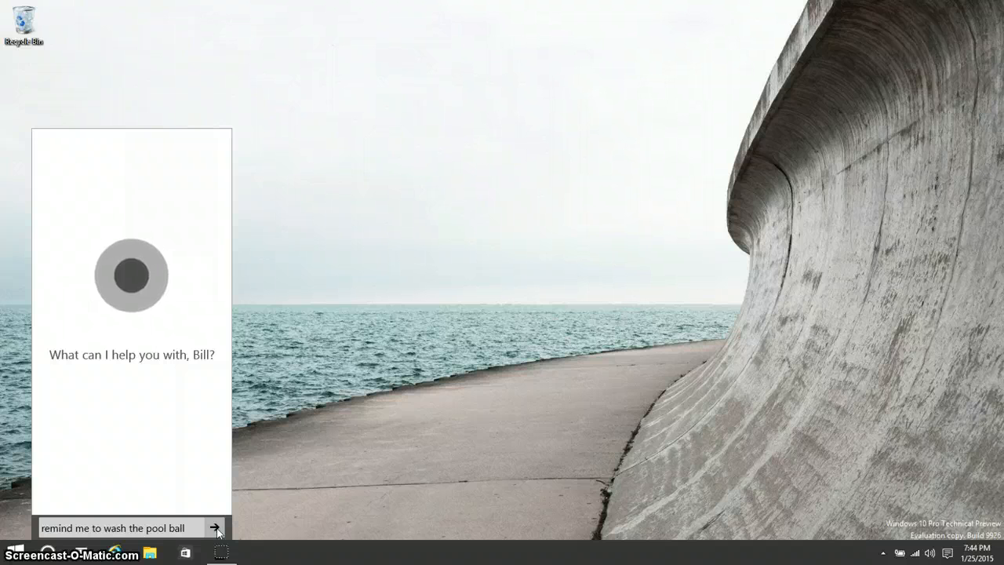
pyautogui.click(214, 527)
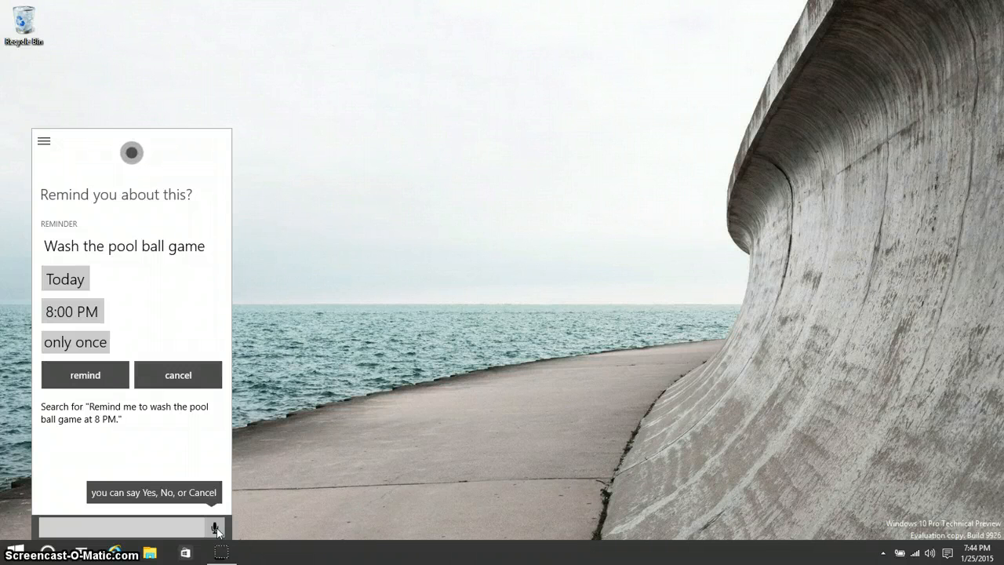
pyautogui.click(213, 527)
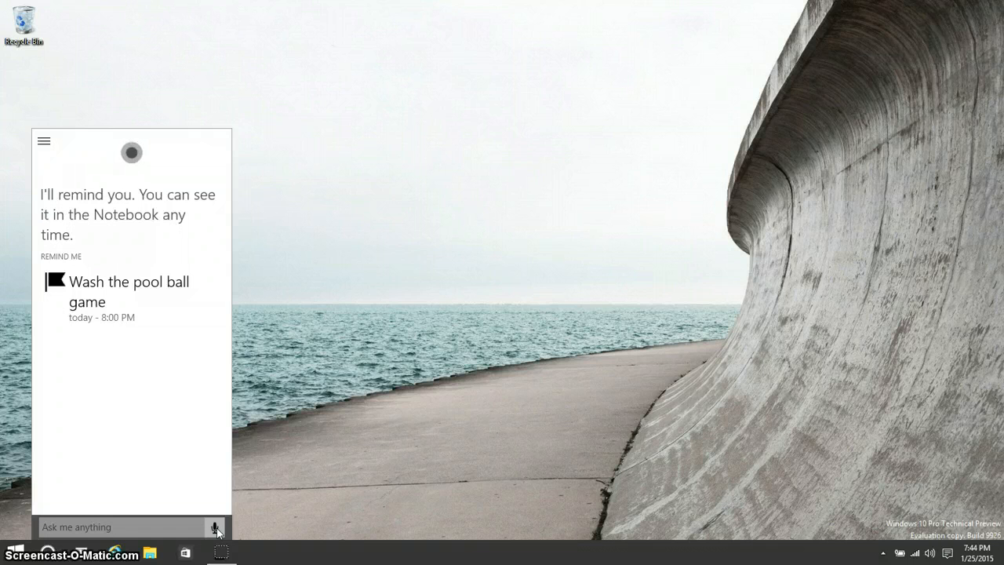
pyautogui.moveTo(270, 480)
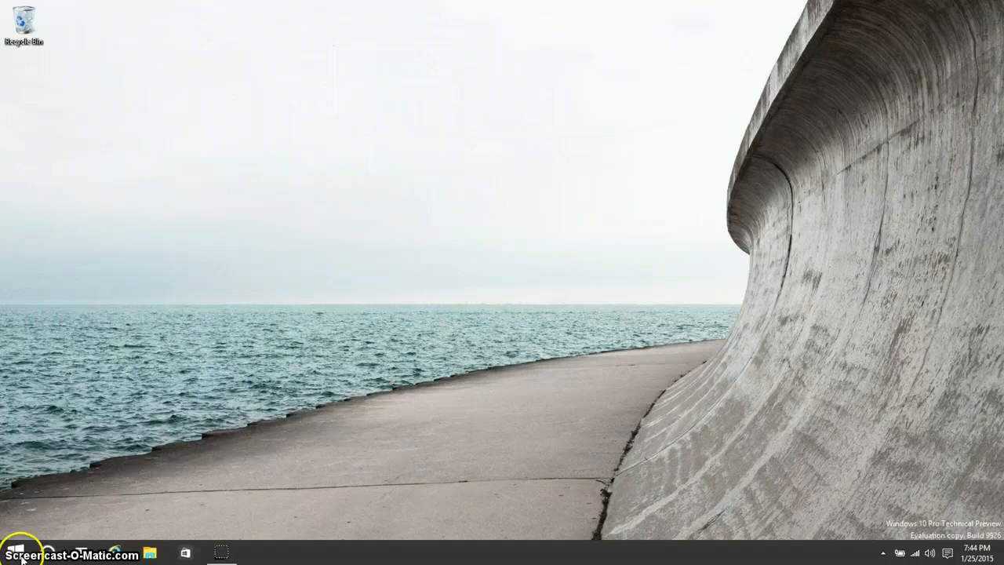
# Reopen Start and expand it to fill the whole screen
pyautogui.click(10, 552)
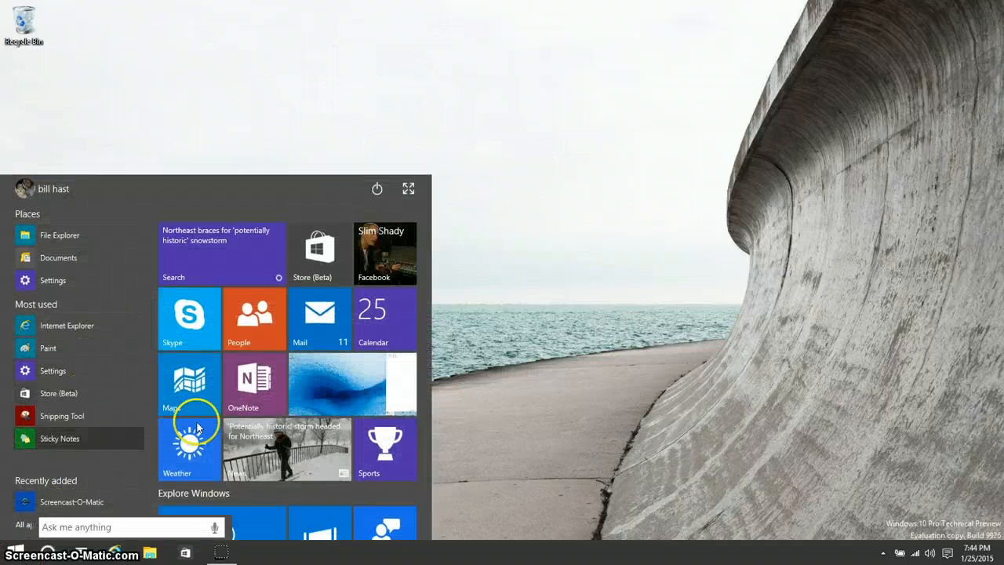
pyautogui.moveTo(364, 192)
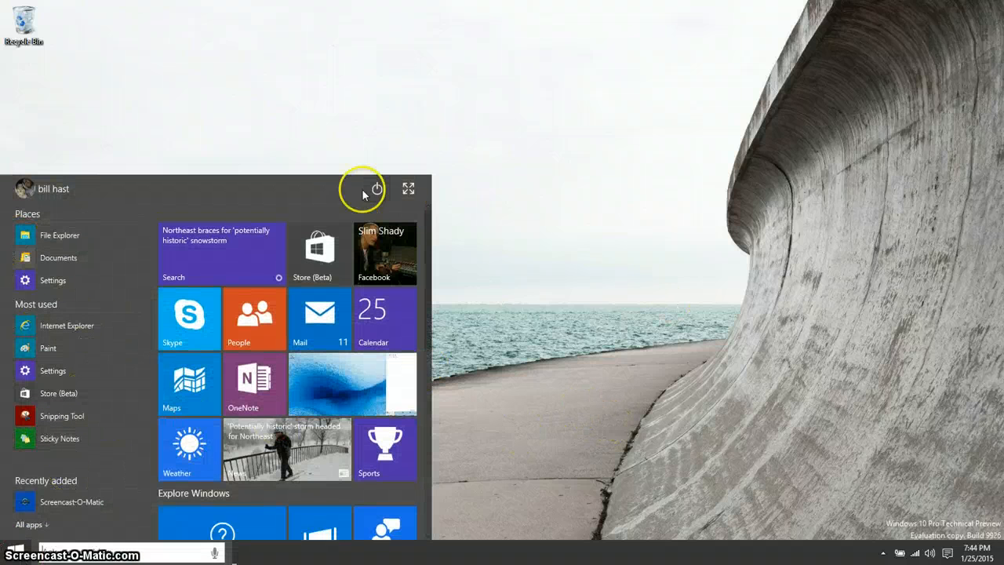
pyautogui.click(408, 188)
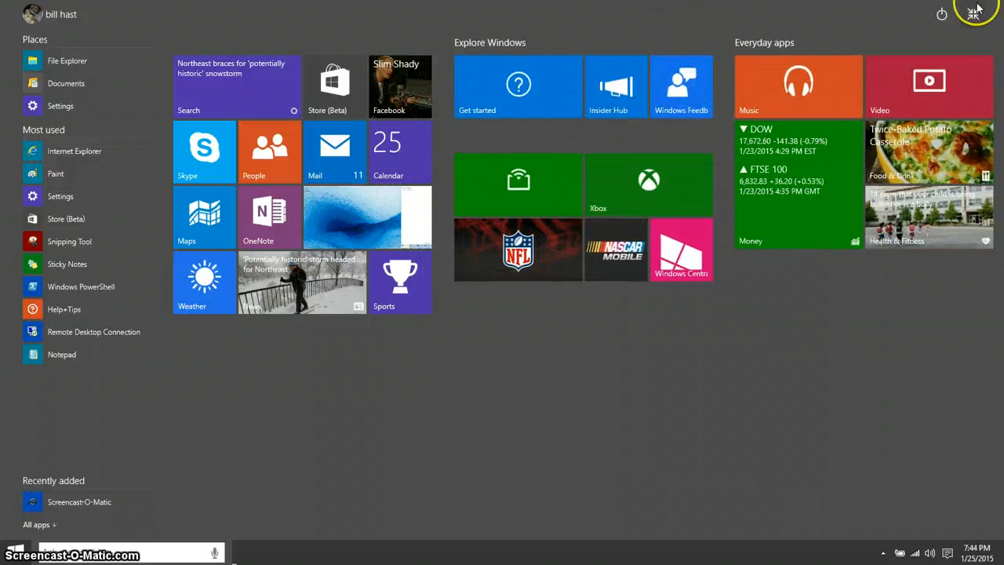